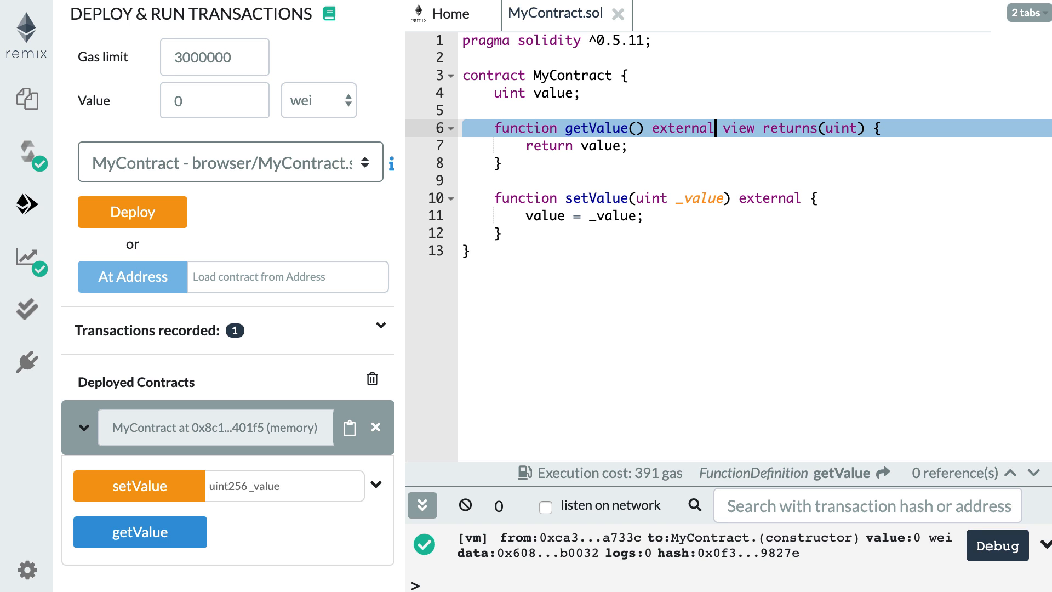
{"action": "mouse_move", "coordinate": [652, 208]}
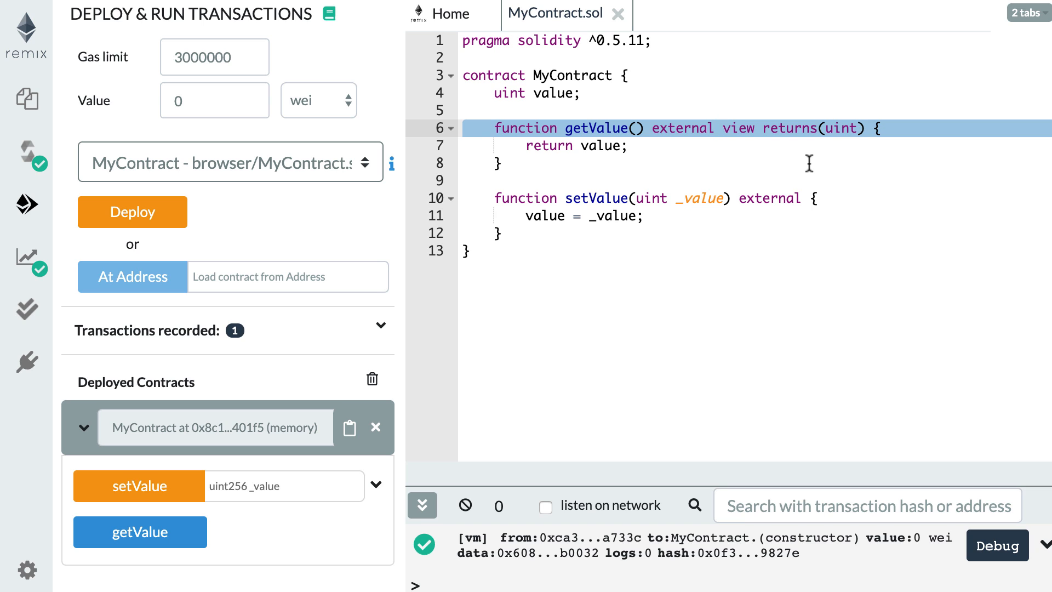
Replace the getter's external keyword with private, naming it _getValue.
{"action": "type", "text": "priva"}
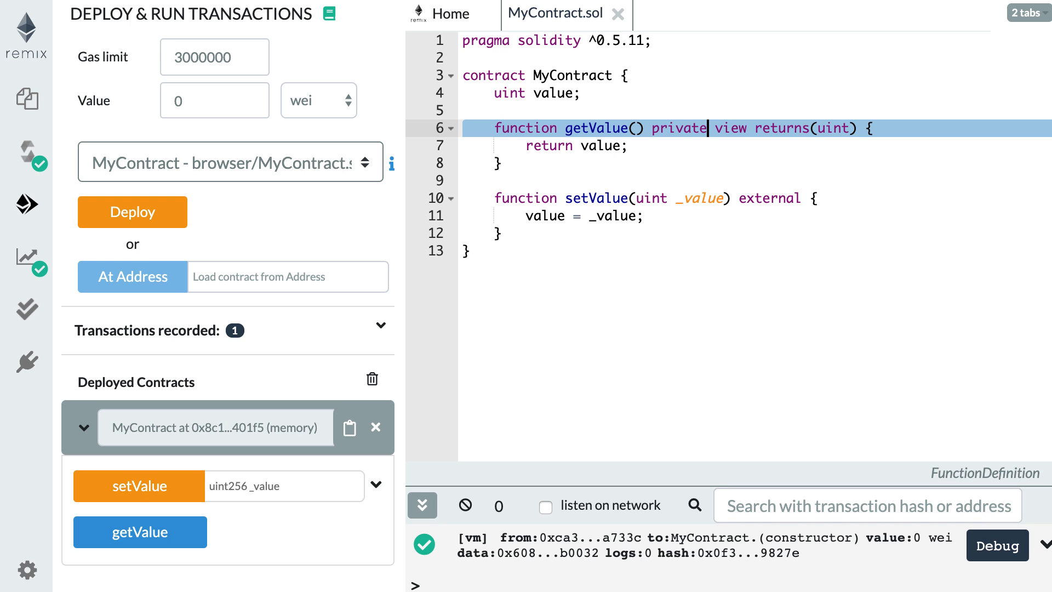
{"action": "mouse_move", "coordinate": [570, 133]}
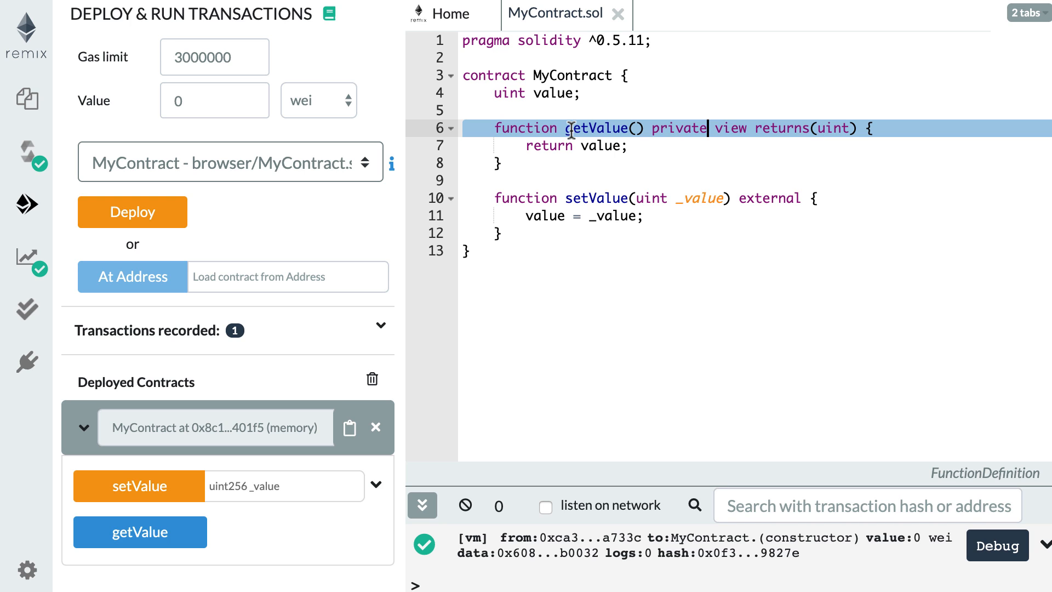
{"action": "mouse_move", "coordinate": [734, 241]}
{"action": "type", "text": "_"}
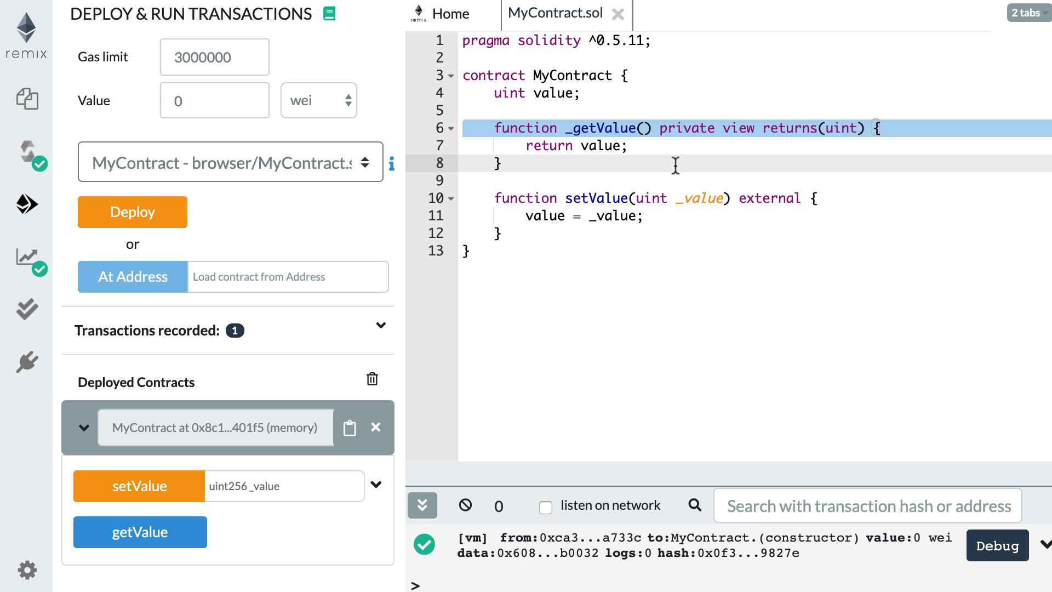
{"action": "mouse_move", "coordinate": [397, 444]}
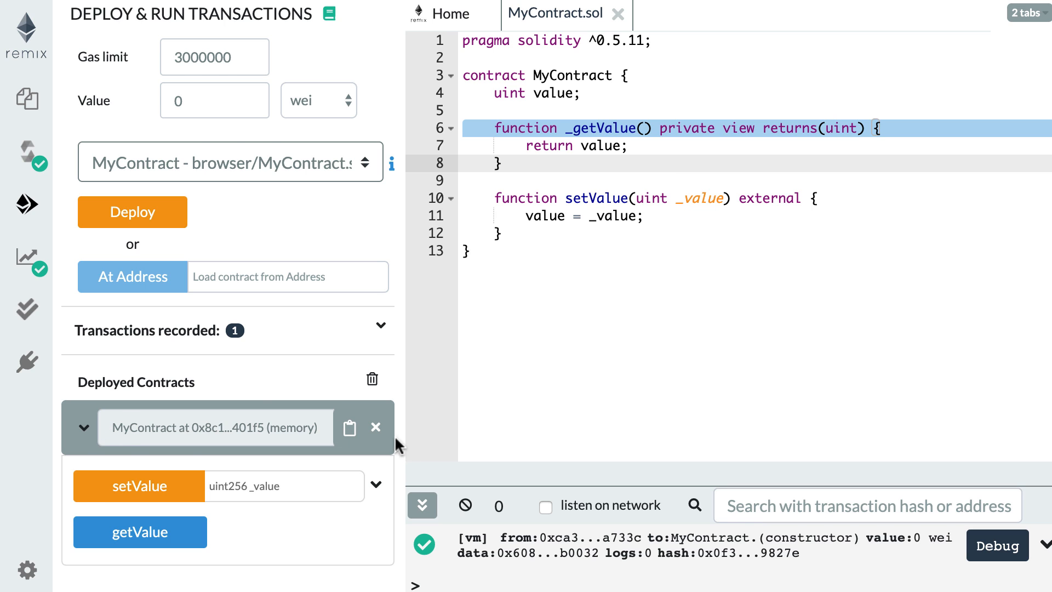
Redeploy MyContract so only setValue is exposed, then clear _getValue's private keyword.
{"action": "left_click", "coordinate": [133, 211]}
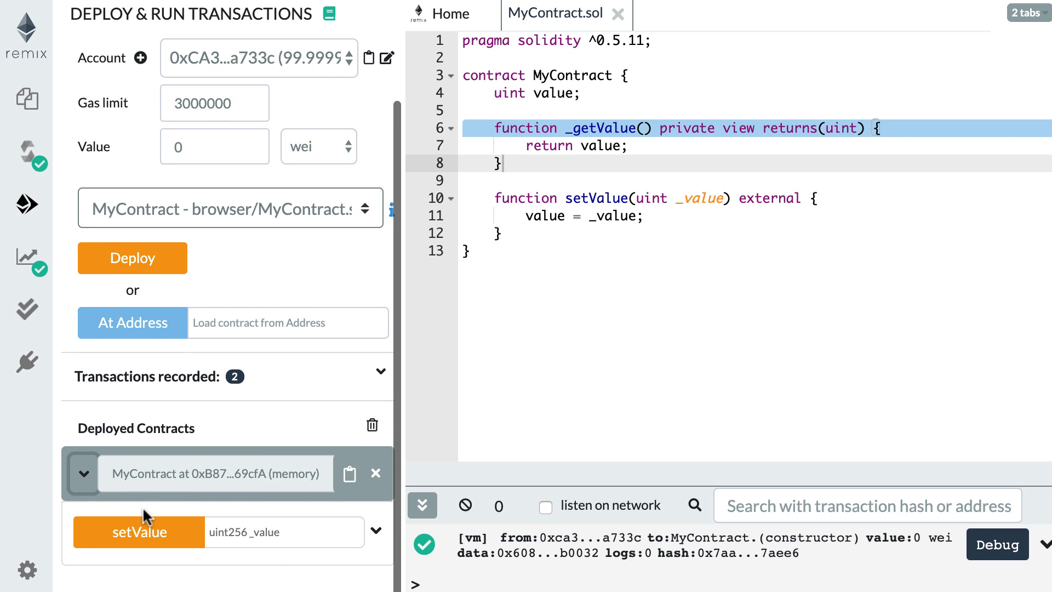
{"action": "mouse_move", "coordinate": [231, 541]}
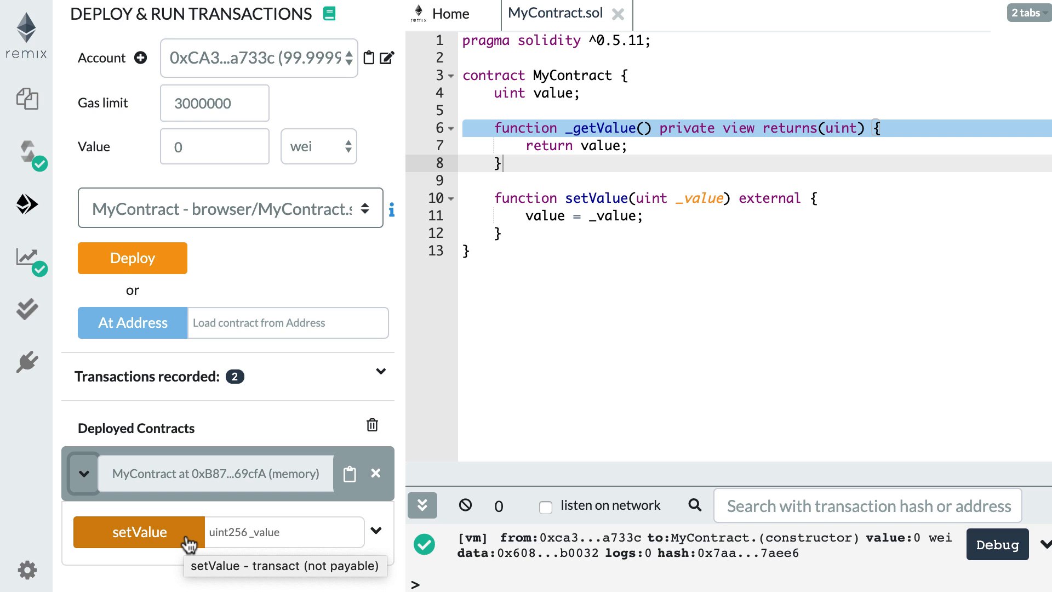
{"action": "left_click", "coordinate": [660, 127]}
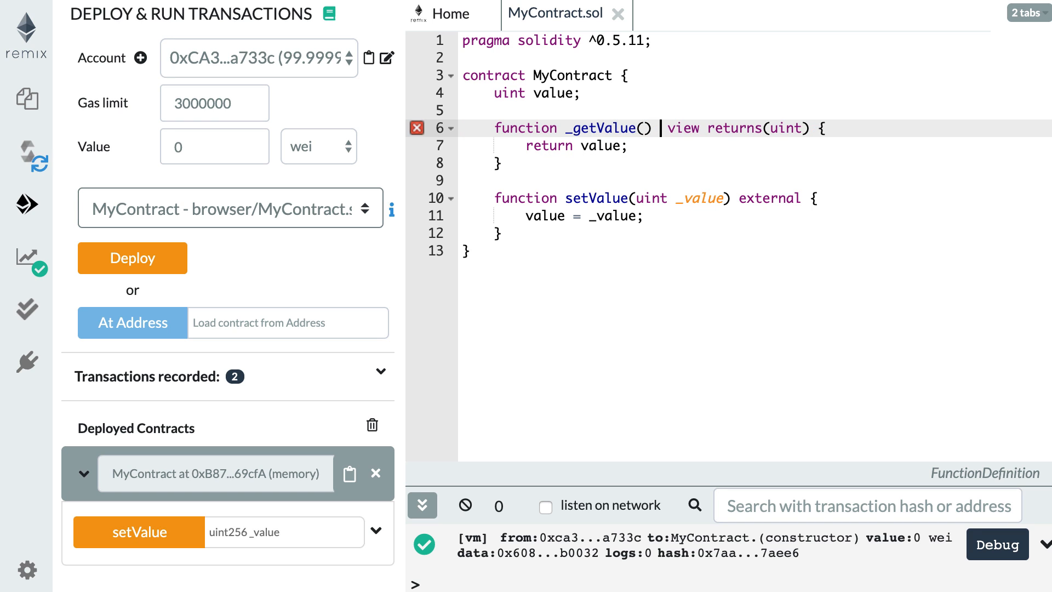
Declare _getValue internal so MyContract.sol compiles without errors.
{"action": "type", "text": "internal"}
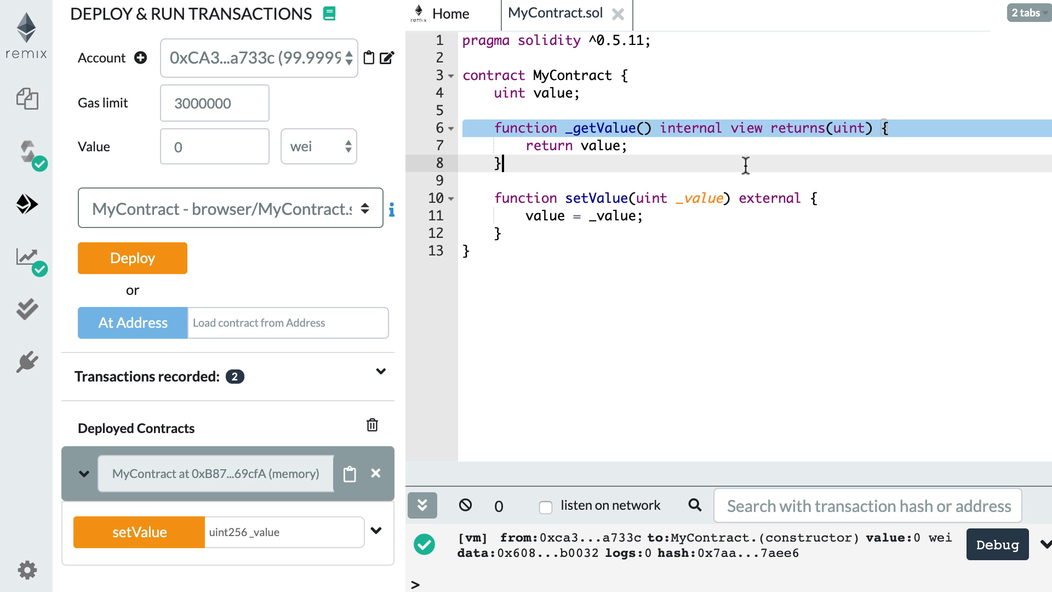
{"action": "left_click", "coordinate": [723, 128]}
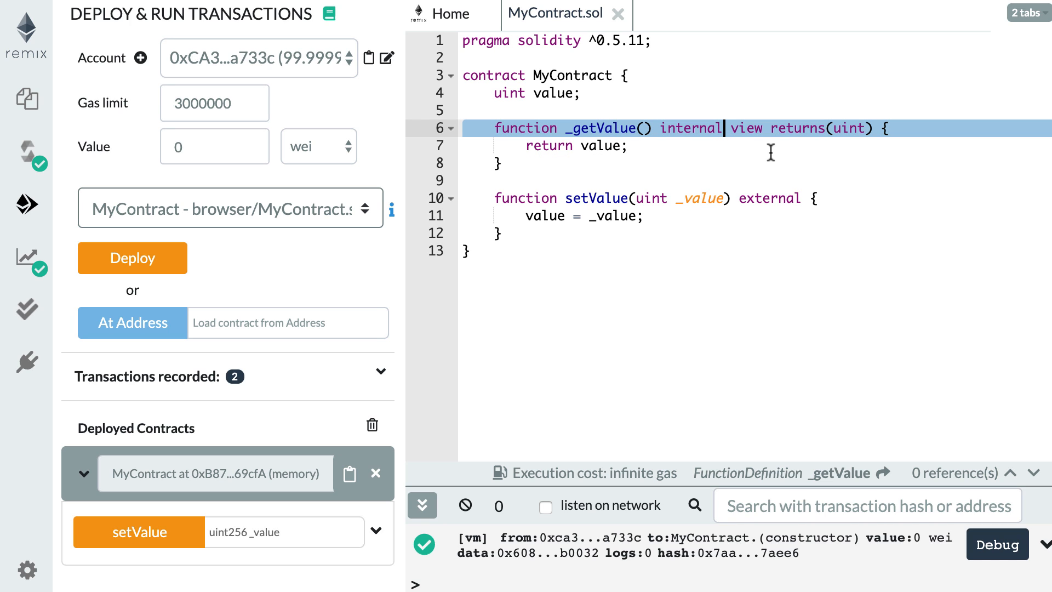
{"action": "mouse_move", "coordinate": [624, 133]}
{"action": "type", "text": "ex"}
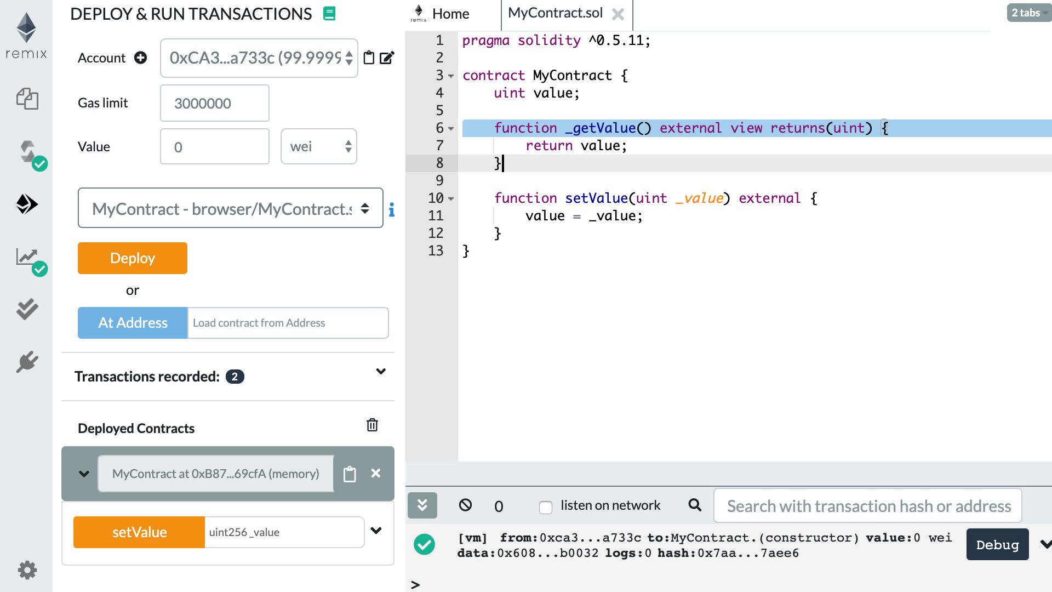
{"action": "mouse_move", "coordinate": [695, 181]}
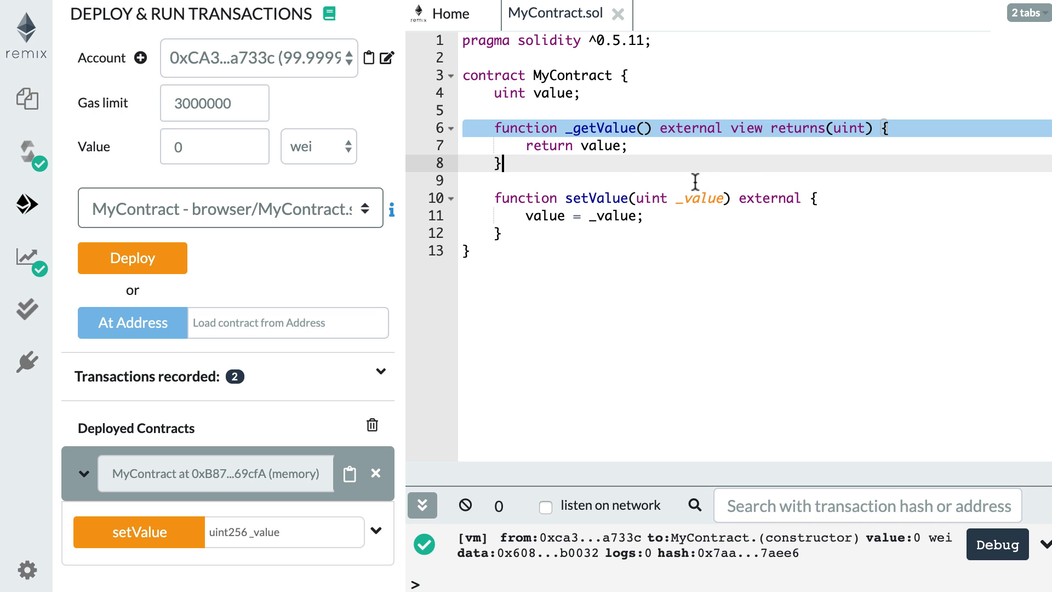
{"action": "mouse_move", "coordinate": [835, 194]}
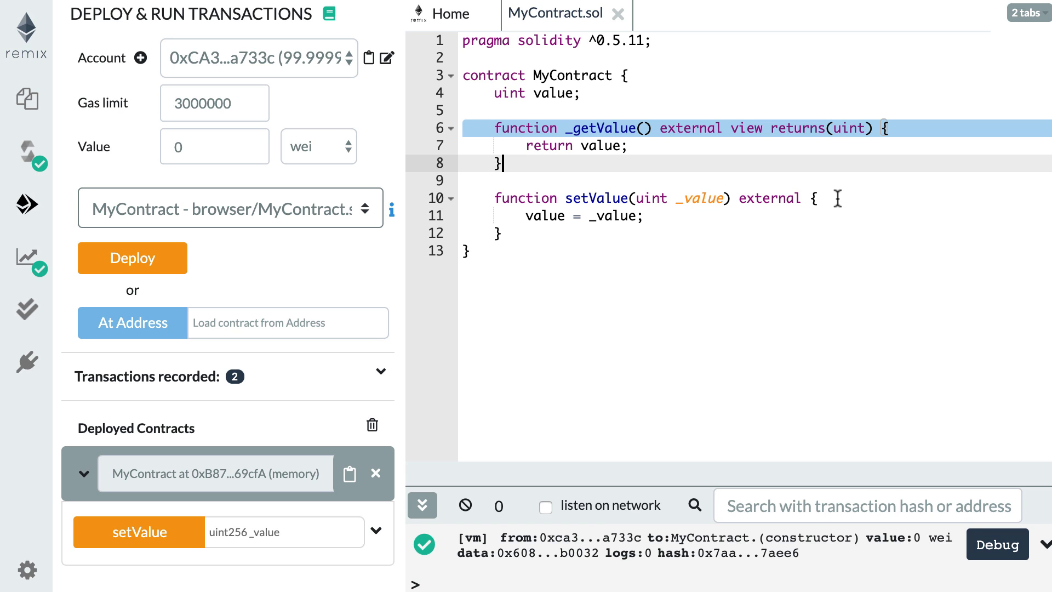
Open a blank line at the start of setValue's body after marking _getValue external.
{"action": "key", "text": "Enter"}
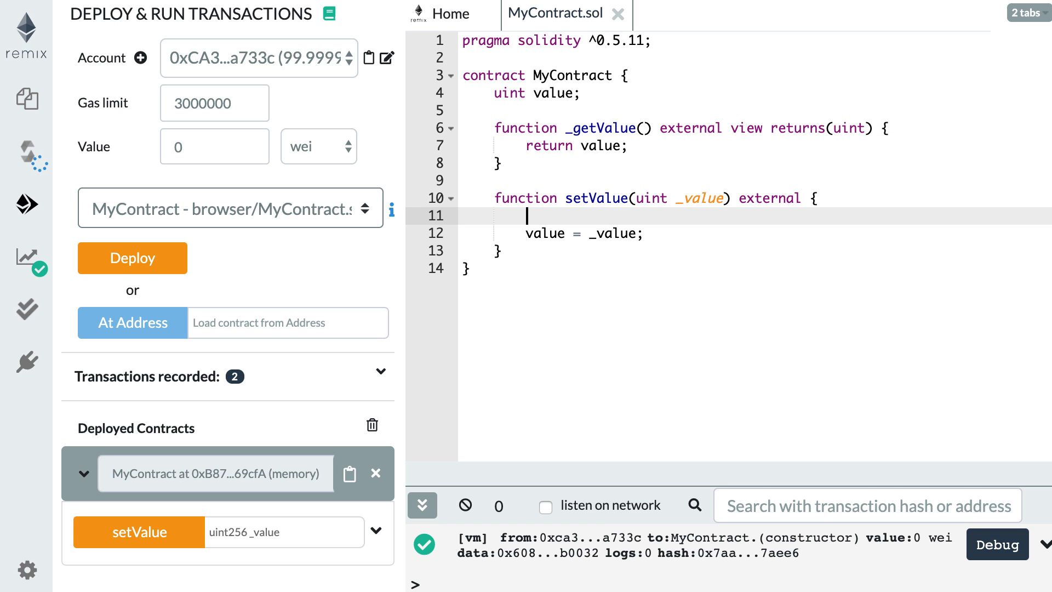
Write a _getValue() call inside setValue's body.
{"action": "type", "text": "_getValue"}
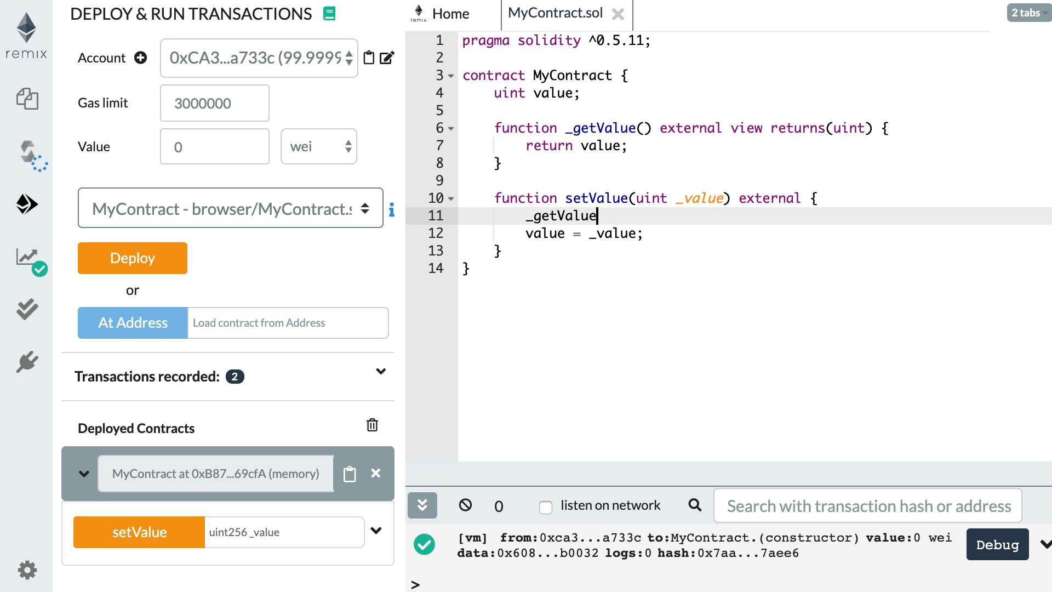
{"action": "type", "text": "()"}
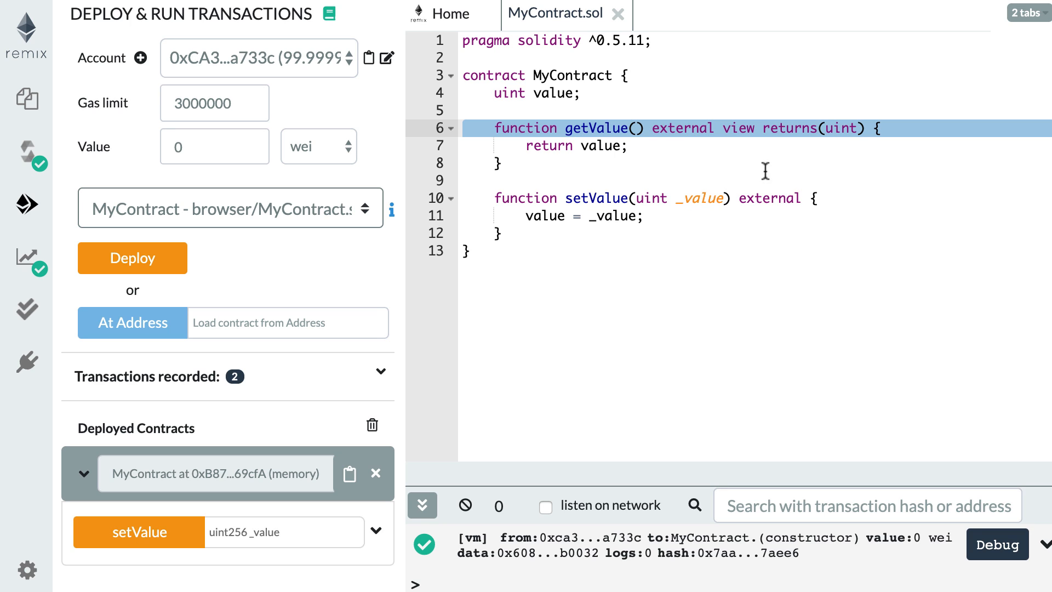
{"action": "mouse_move", "coordinate": [856, 157]}
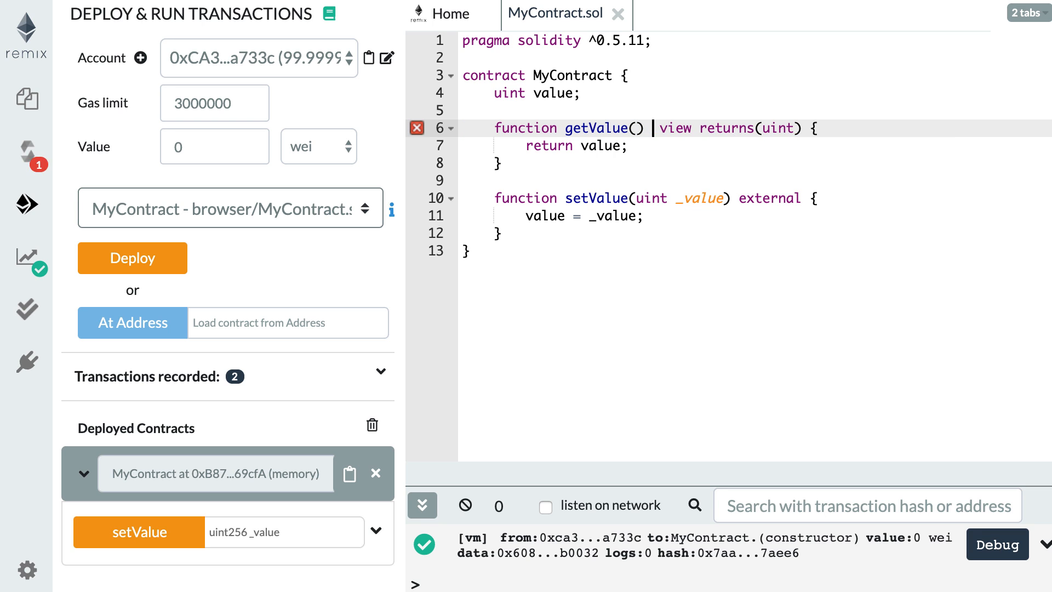
Declare getValue public so the contract compiles cleanly.
{"action": "type", "text": "public"}
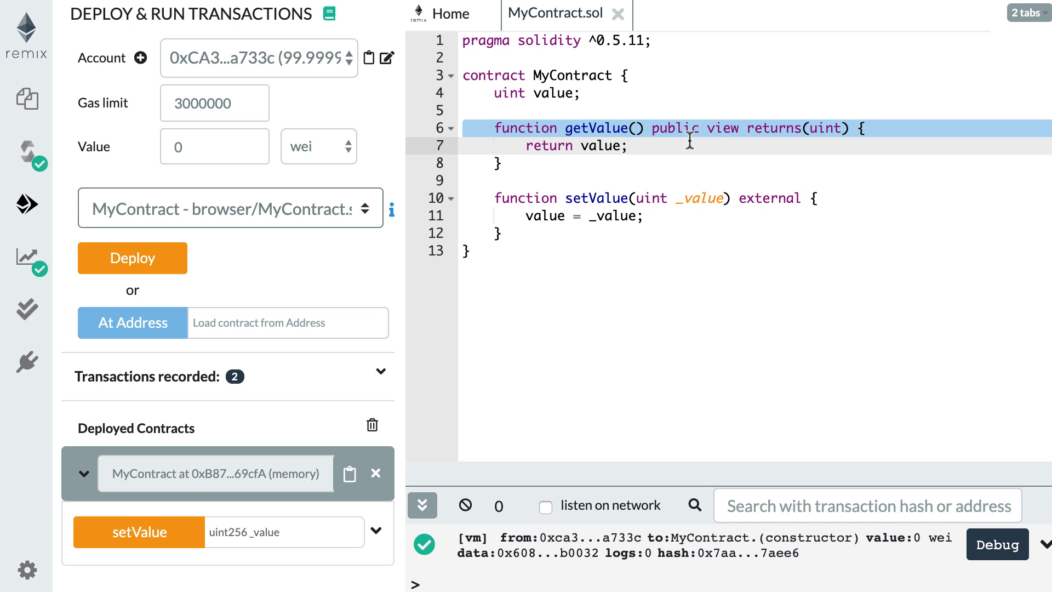
{"action": "left_click", "coordinate": [629, 145]}
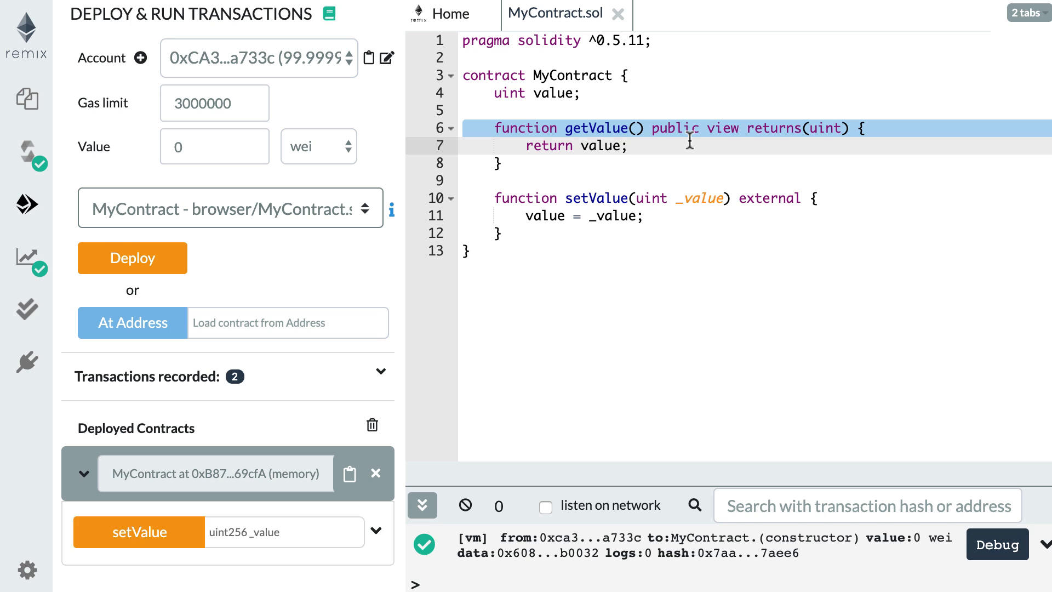
{"action": "left_click", "coordinate": [626, 146]}
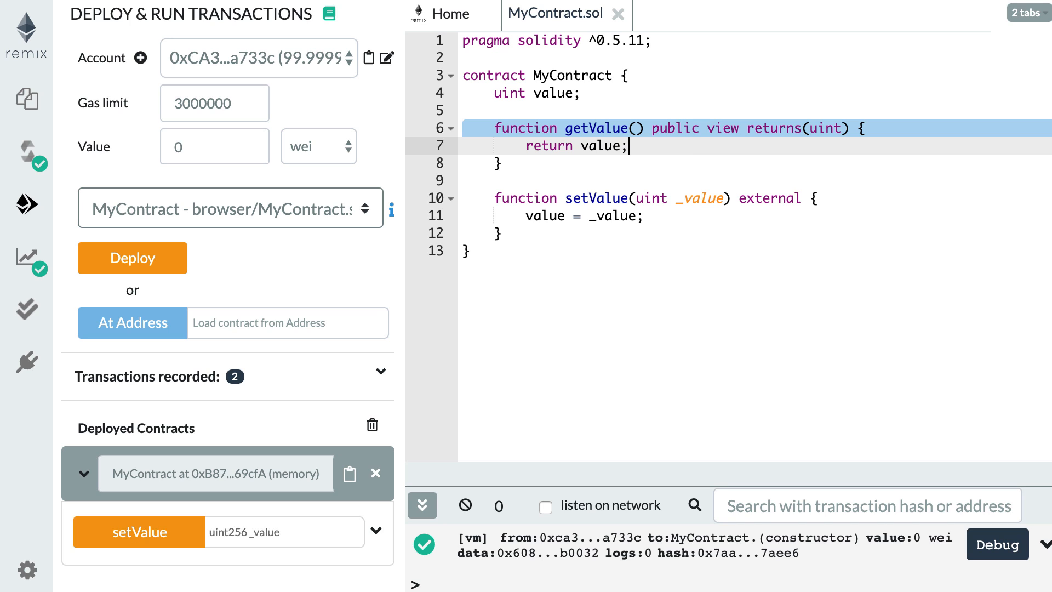